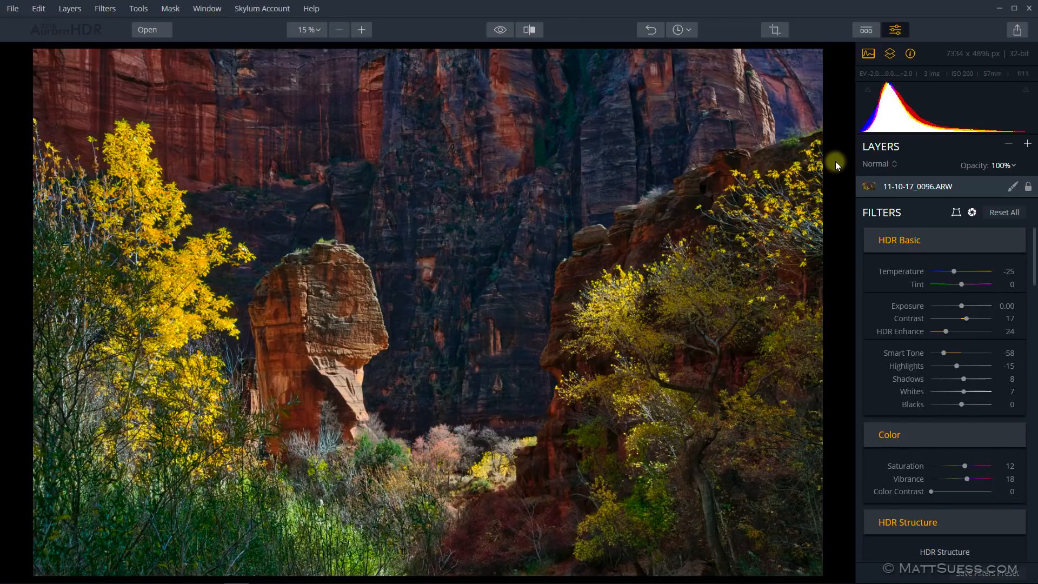
Bring up project saving for the edited canyon photo from the file options.
click(11, 8)
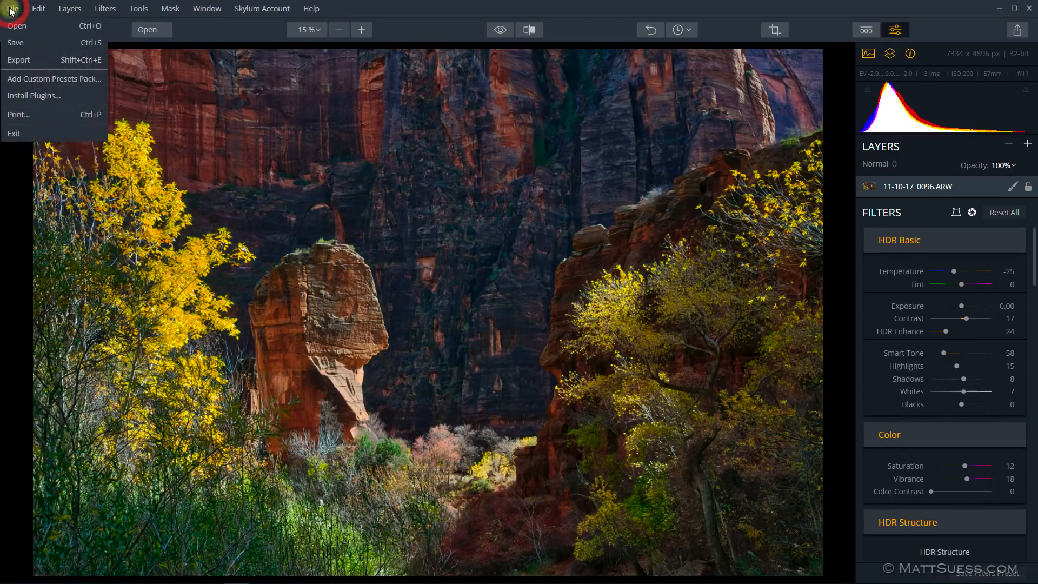
click(14, 42)
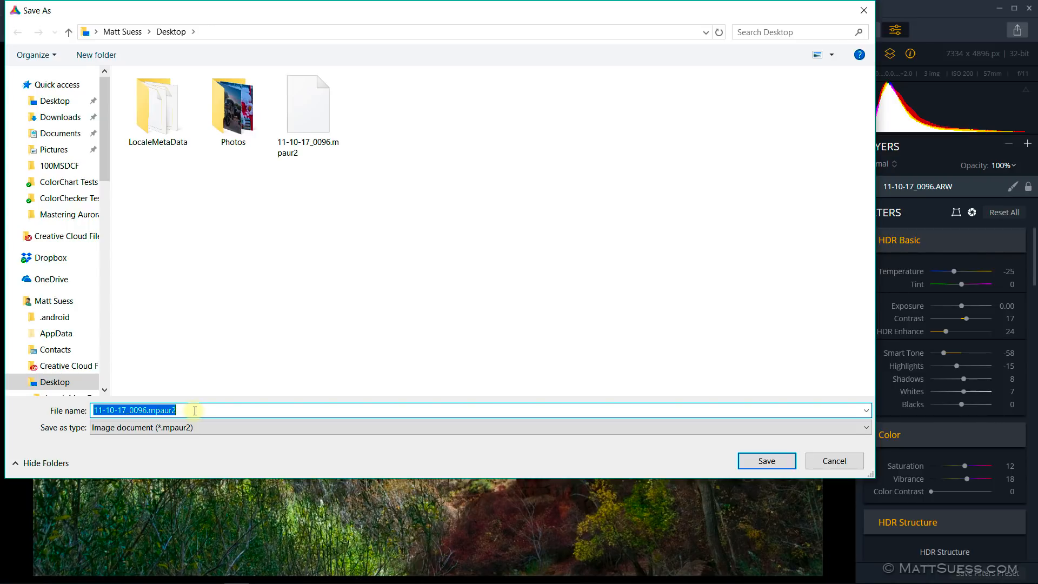
mouse_move(321, 115)
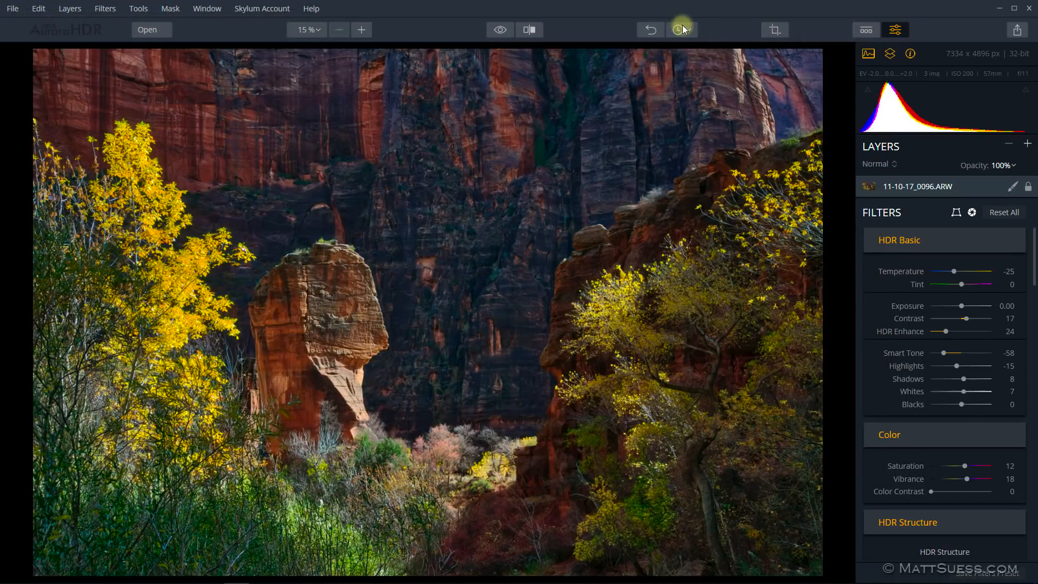
click(679, 30)
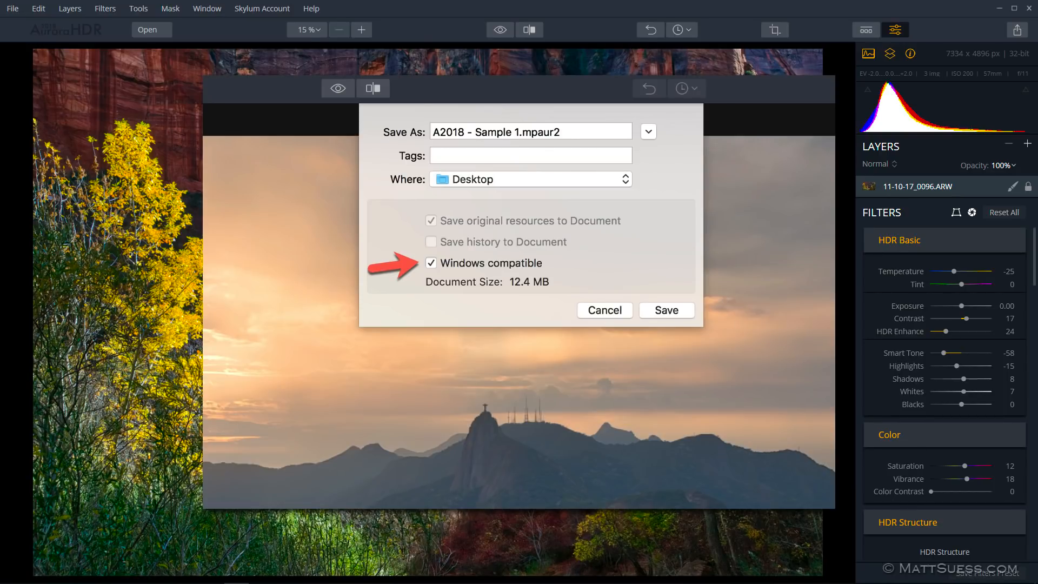
click(665, 311)
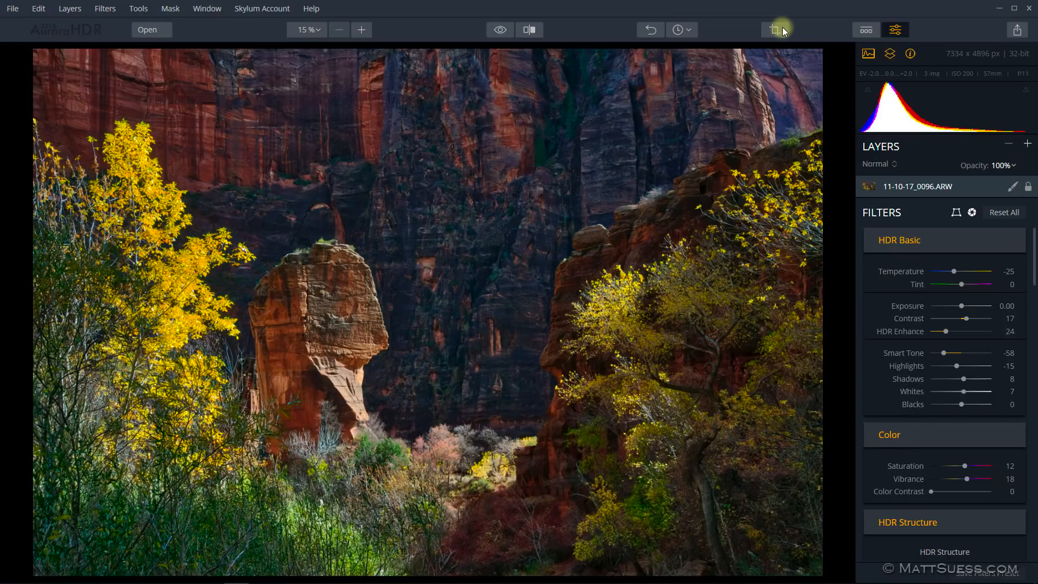
mouse_move(1030, 33)
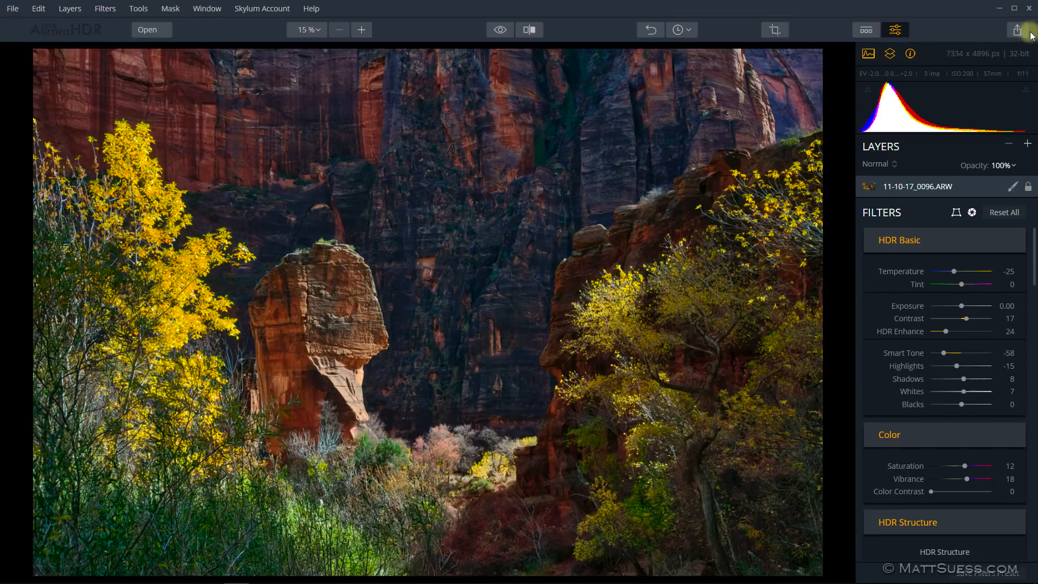
Review the image export settings via Share: JPEG format, sharpening kept at None, sRGB.
click(1017, 29)
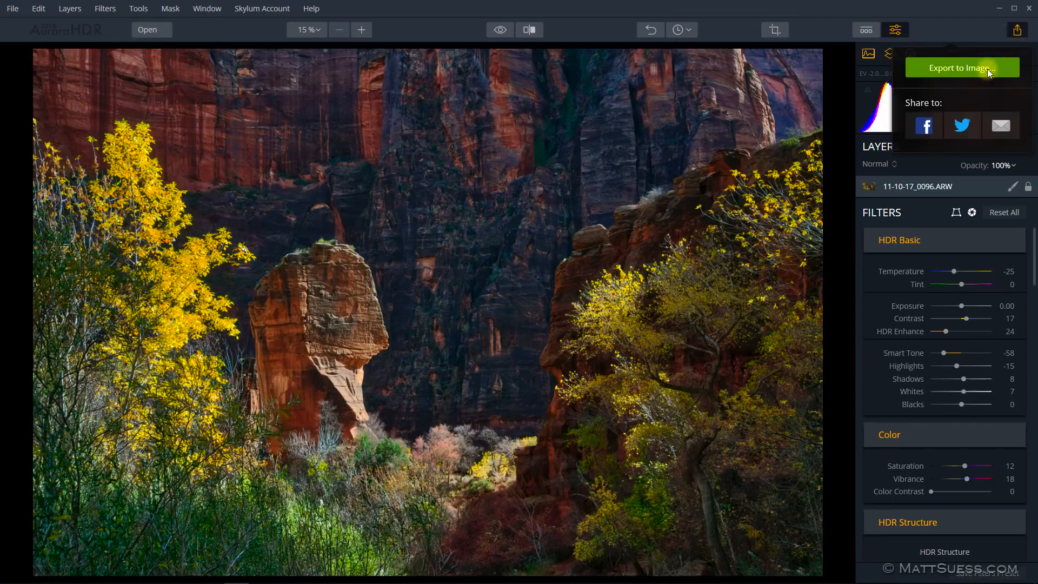
click(963, 67)
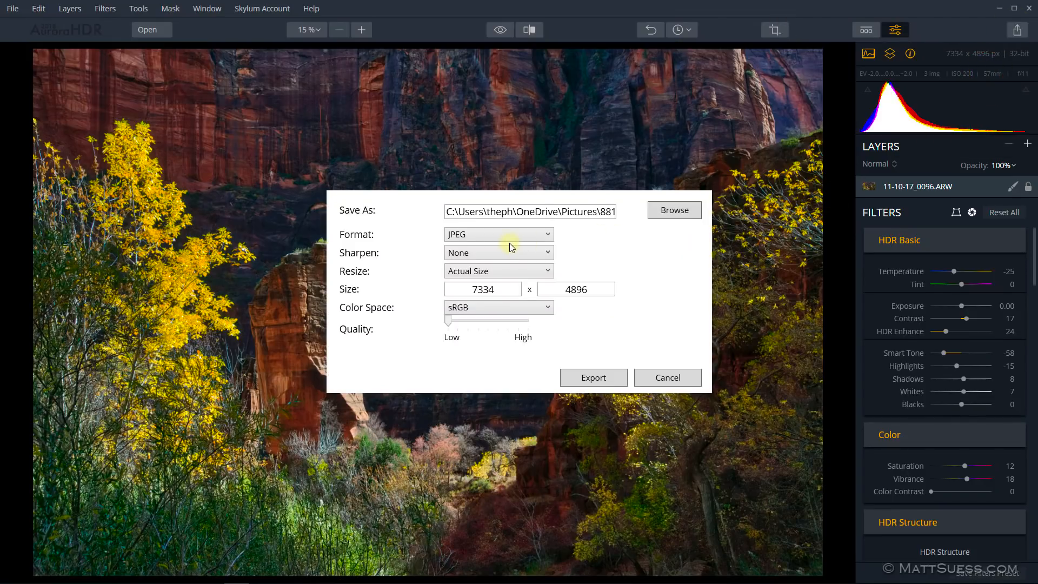
click(498, 234)
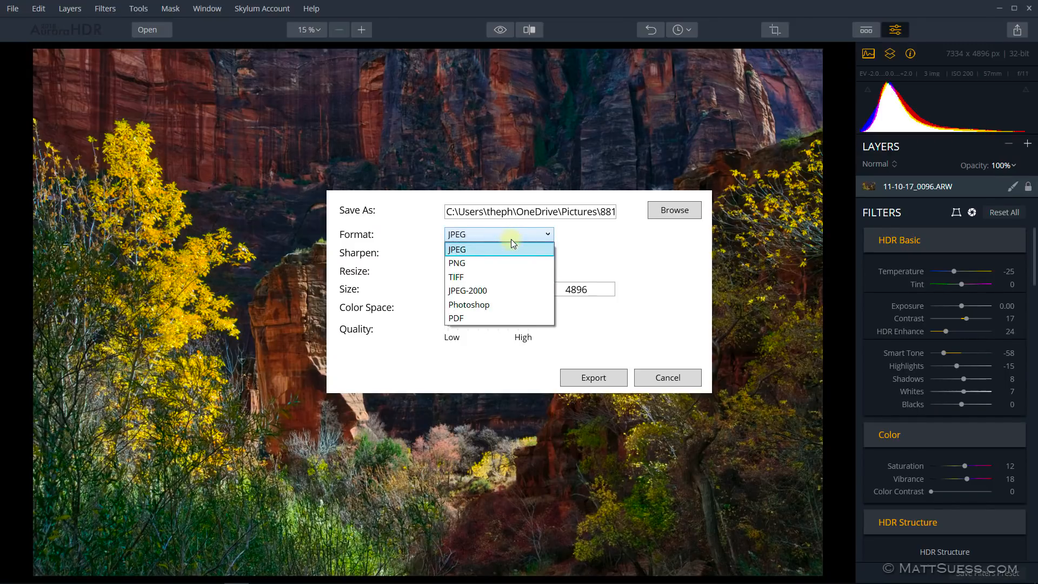
mouse_move(513, 263)
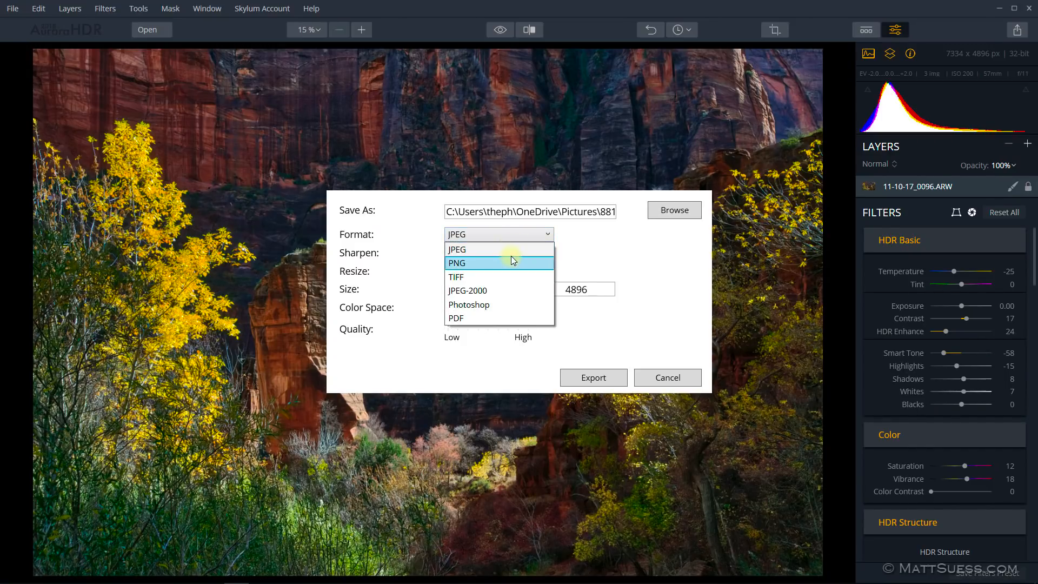
mouse_move(517, 275)
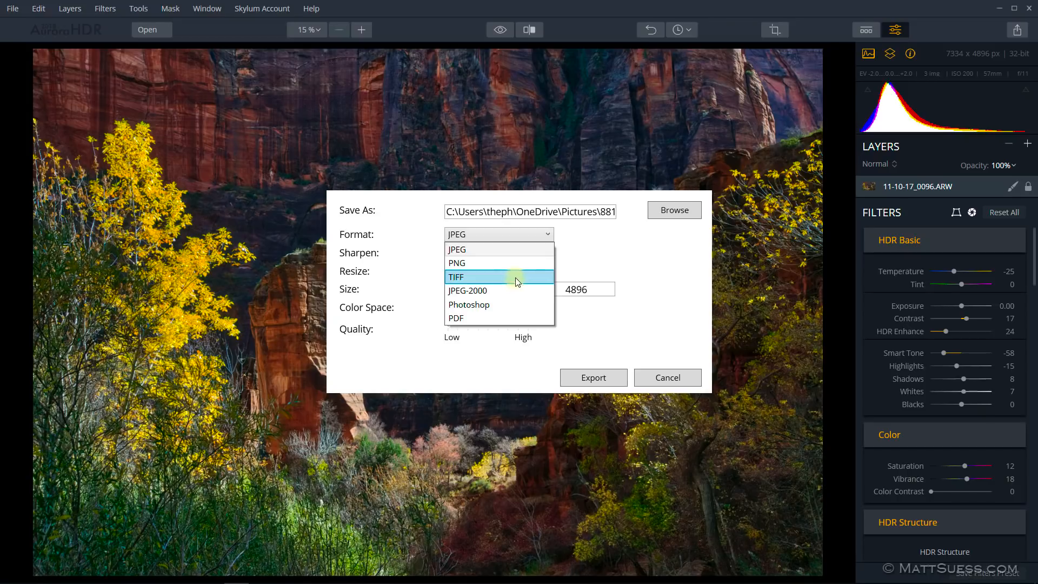
mouse_move(520, 290)
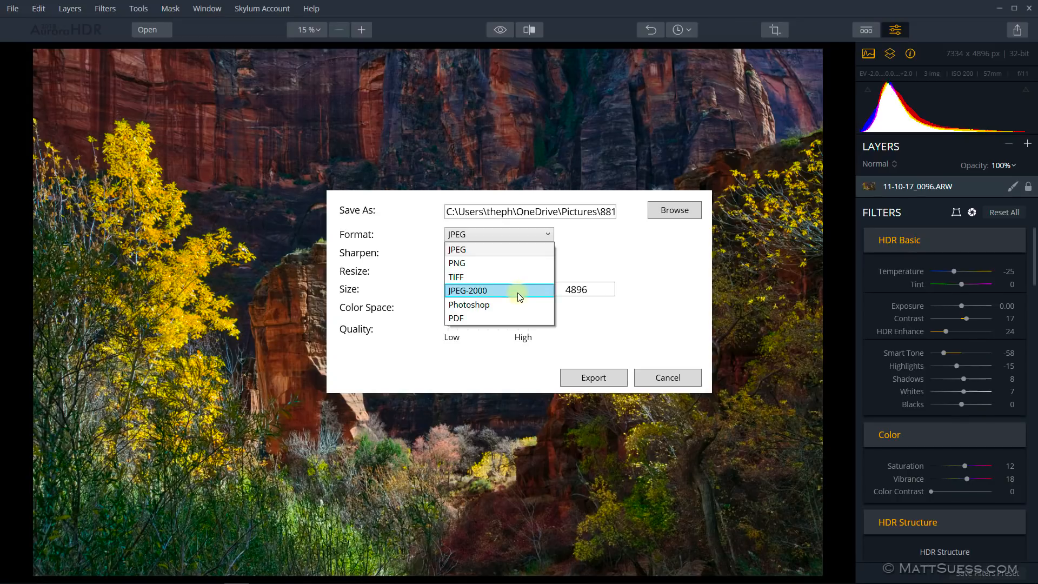
mouse_move(522, 318)
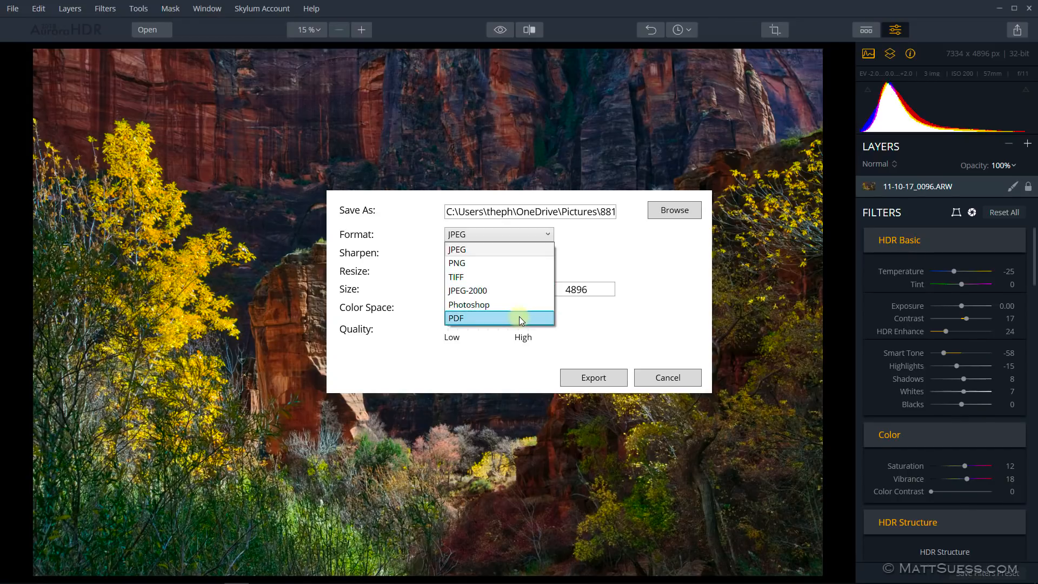
mouse_move(521, 263)
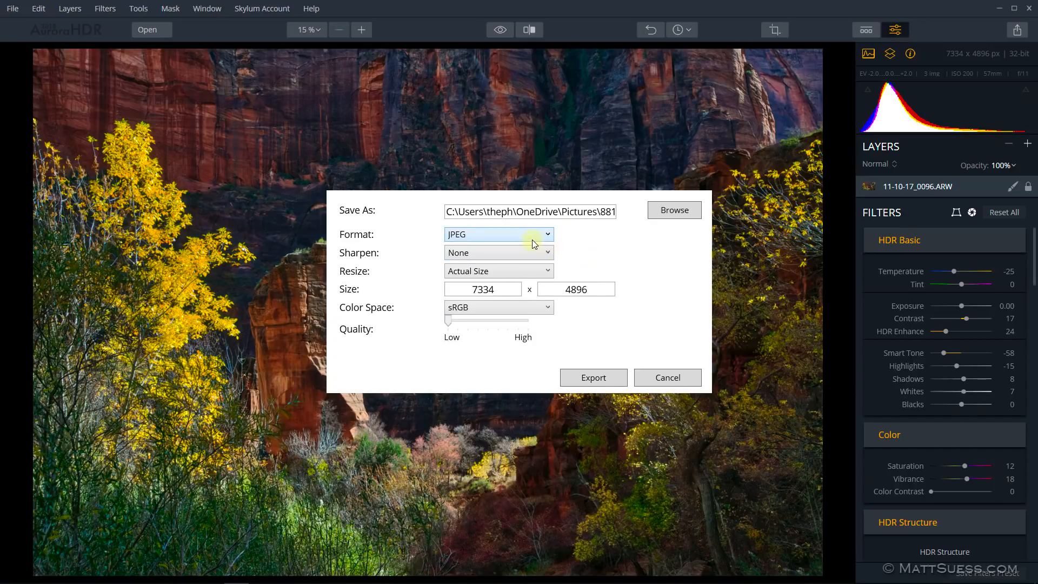
mouse_move(465, 244)
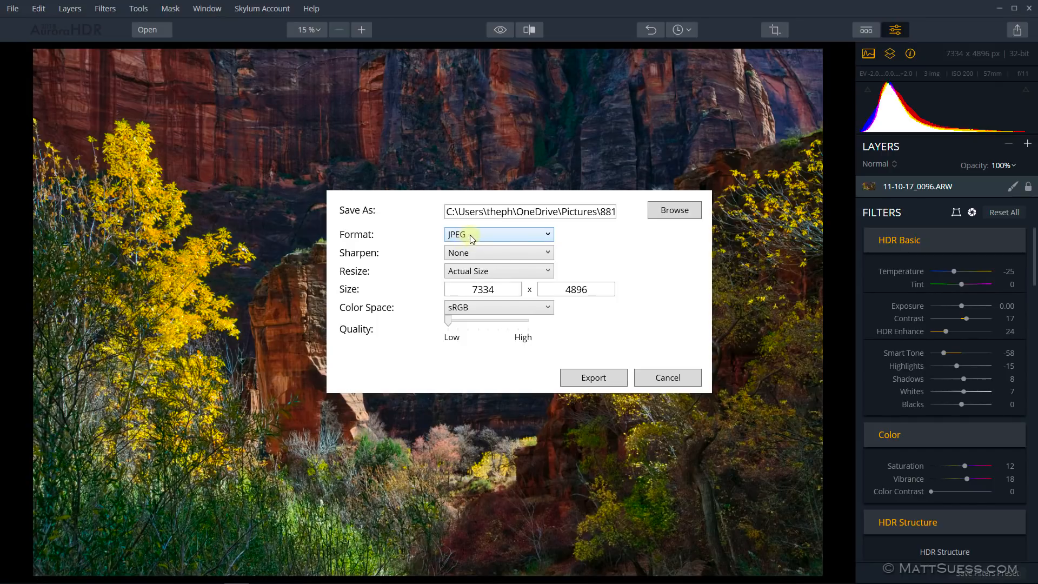
mouse_move(490, 270)
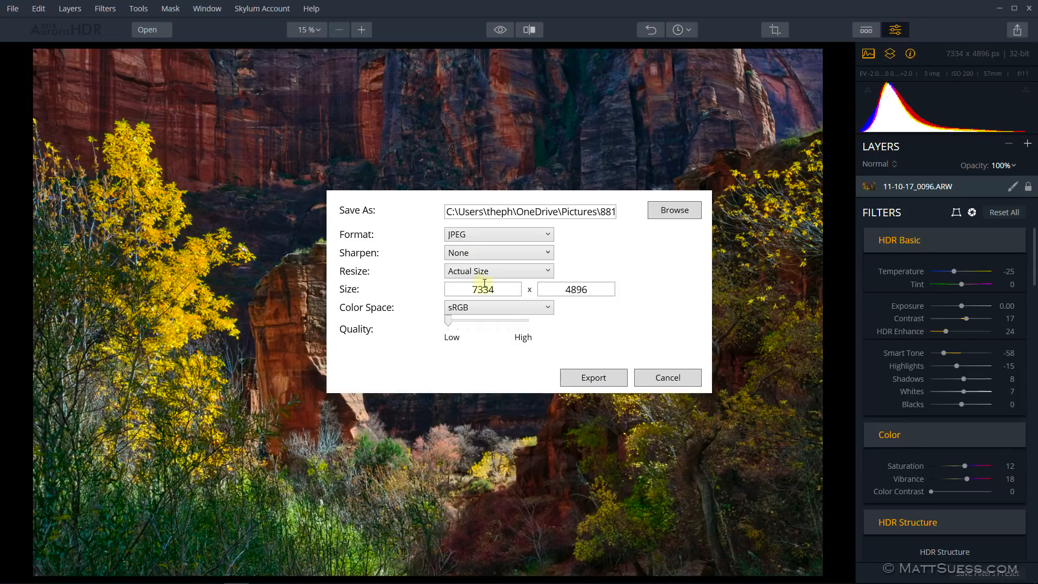
click(497, 252)
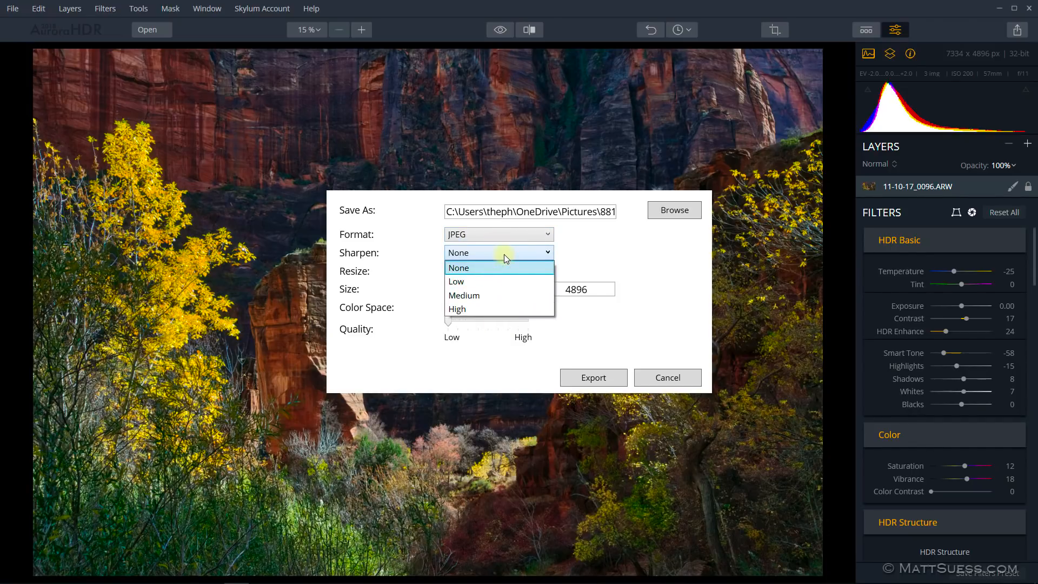
mouse_move(505, 272)
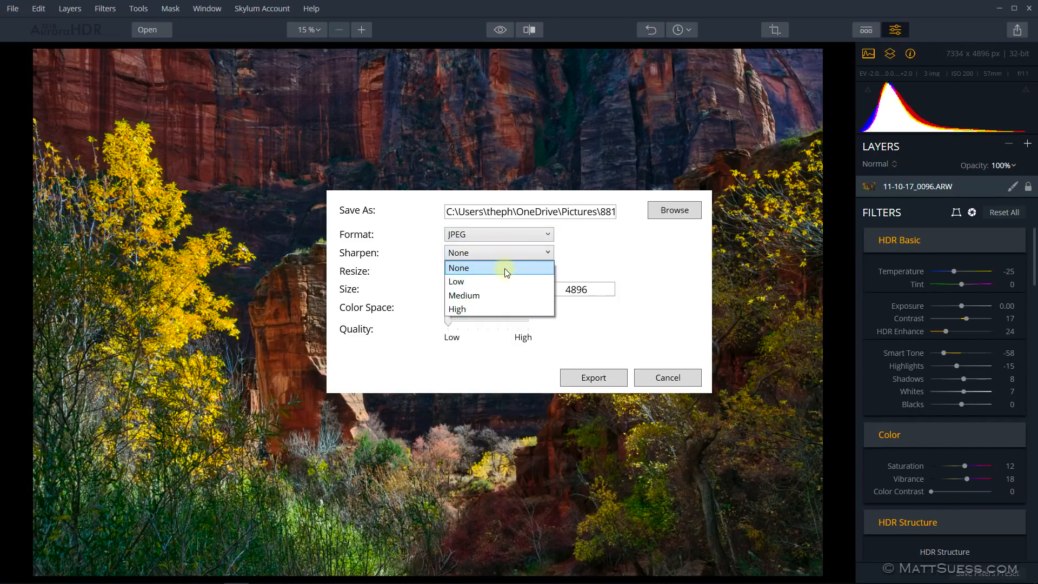
click(459, 267)
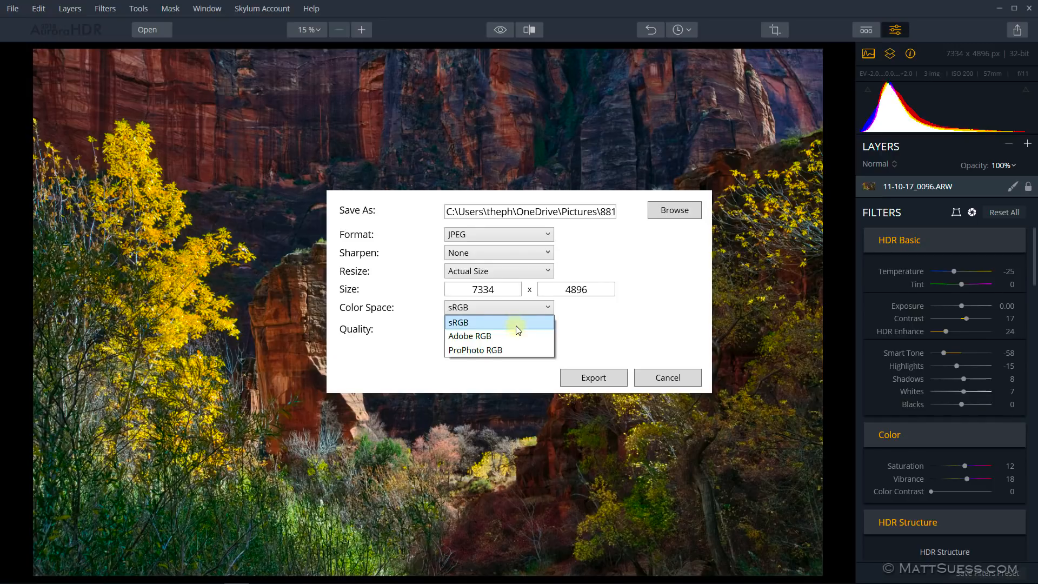
mouse_move(499, 335)
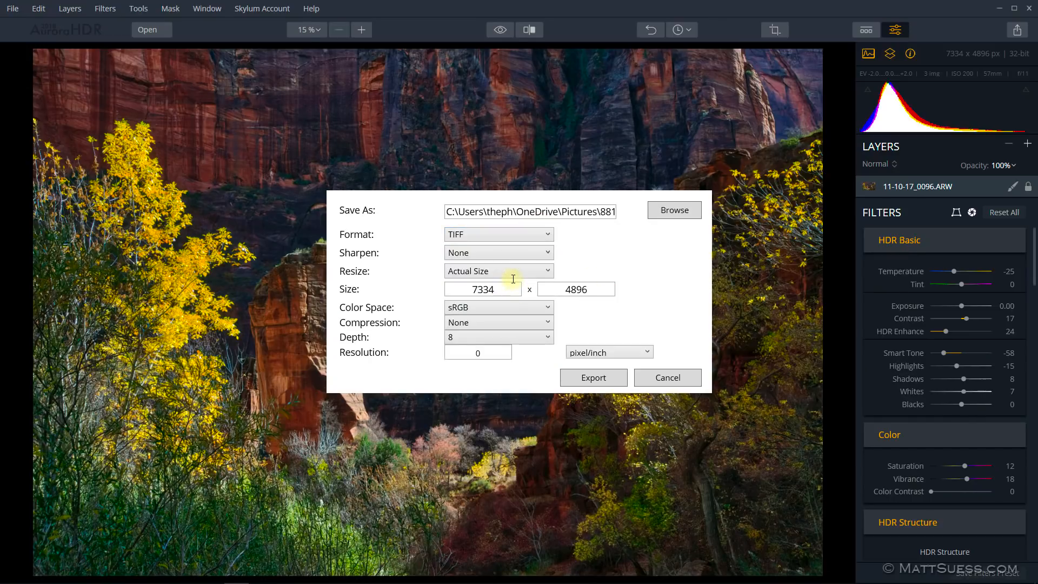
mouse_move(512, 338)
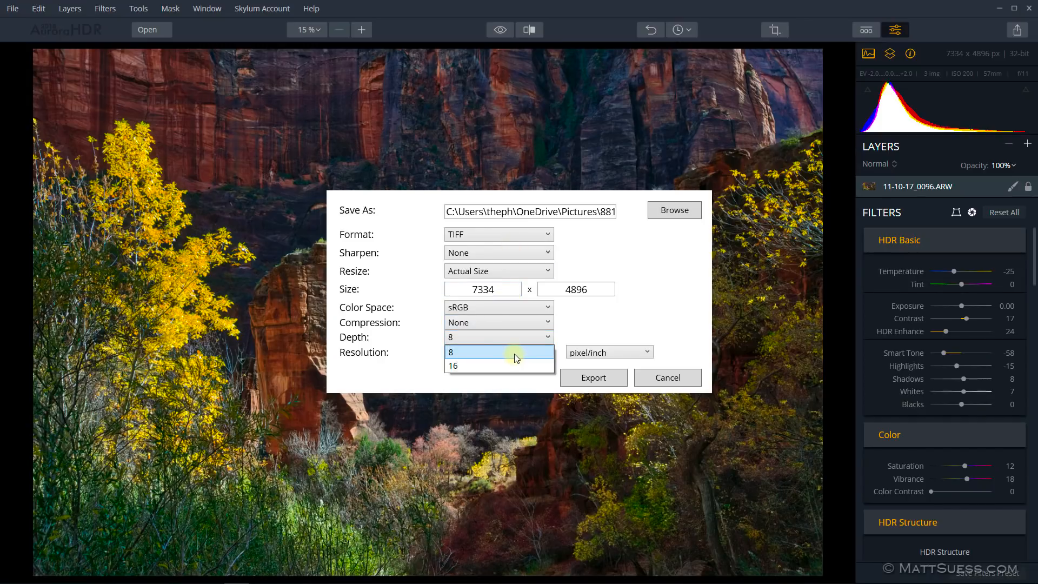
click(499, 352)
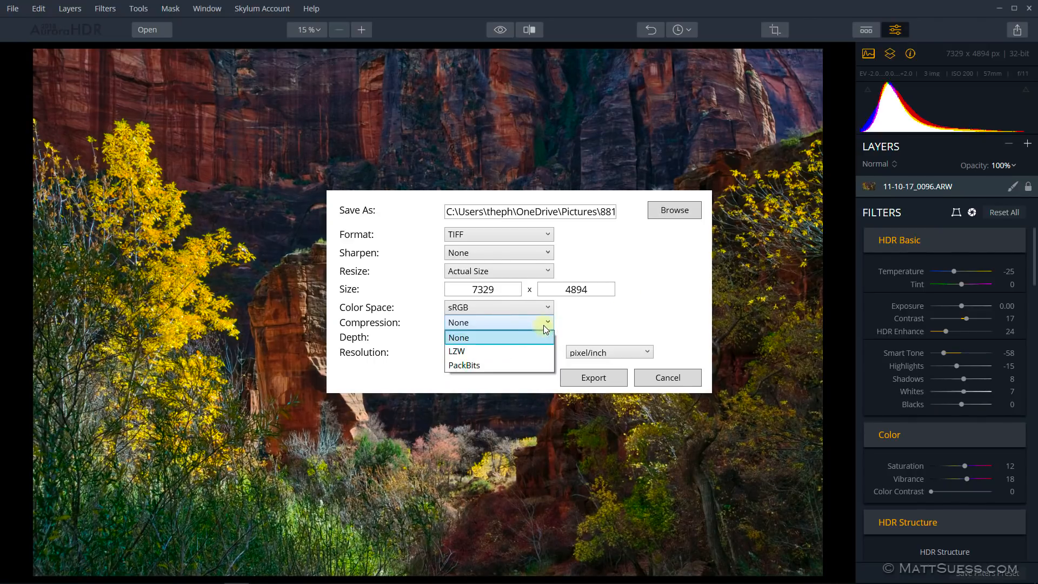
mouse_move(527, 338)
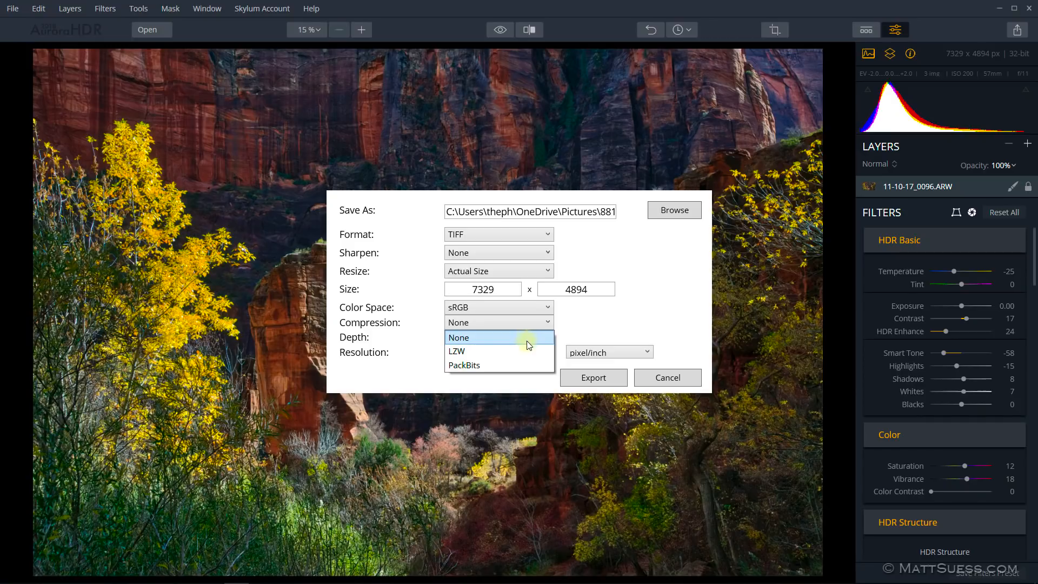
mouse_move(500, 364)
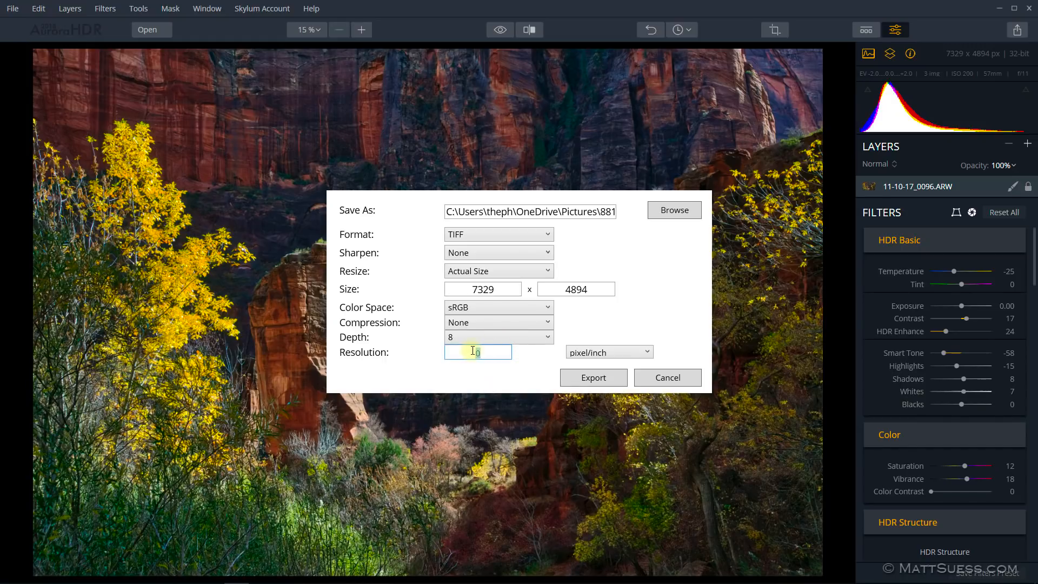
text(240)
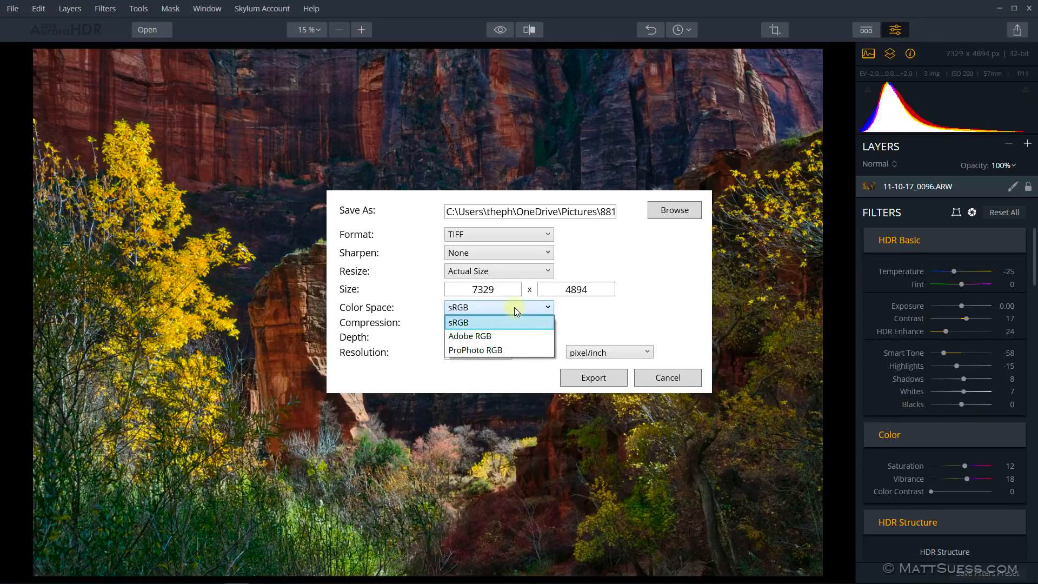
Switch the export format to Photoshop and keep sRGB as the colour space.
click(498, 234)
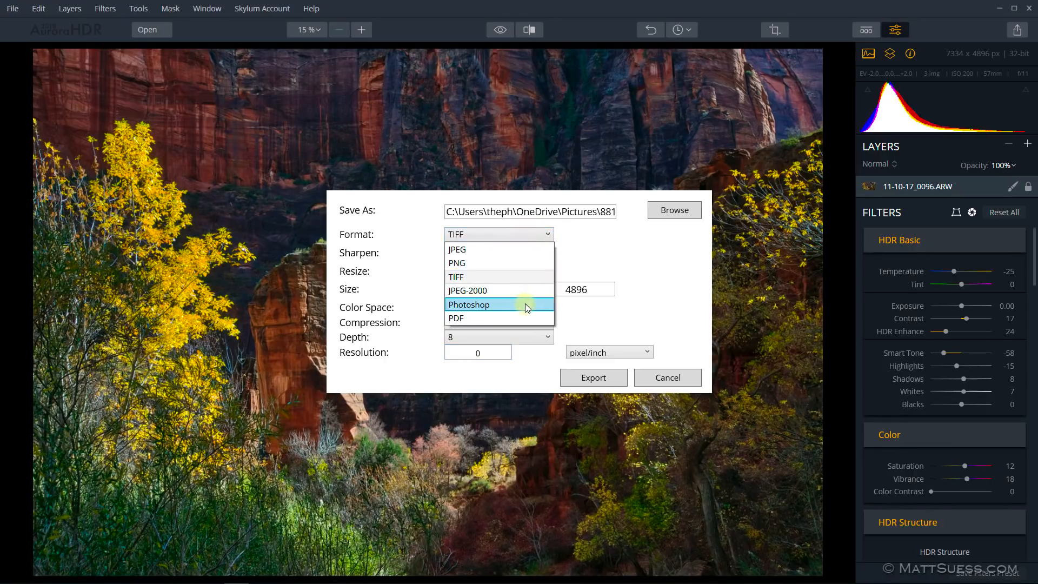
click(470, 305)
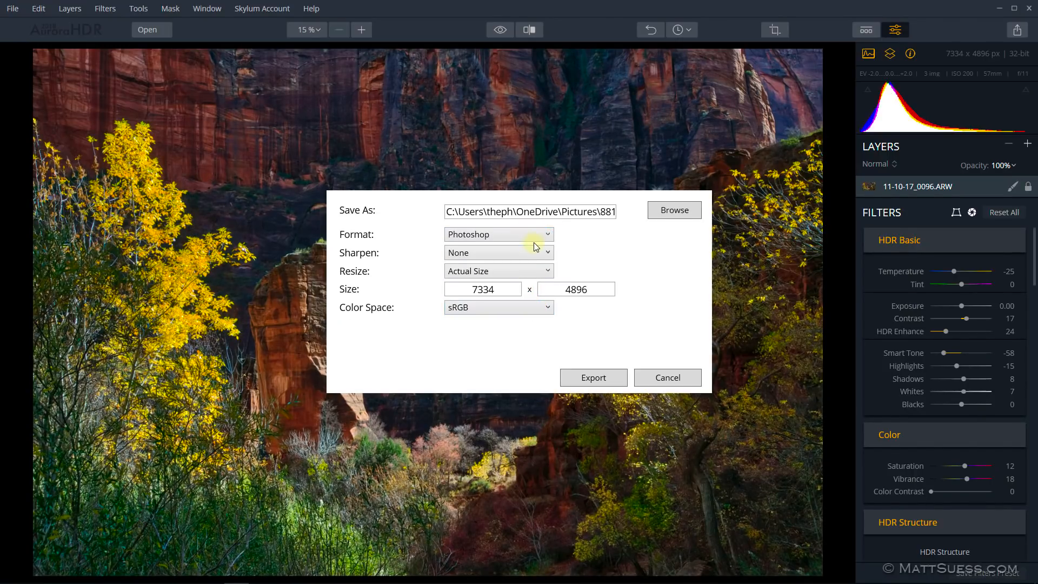
click(499, 306)
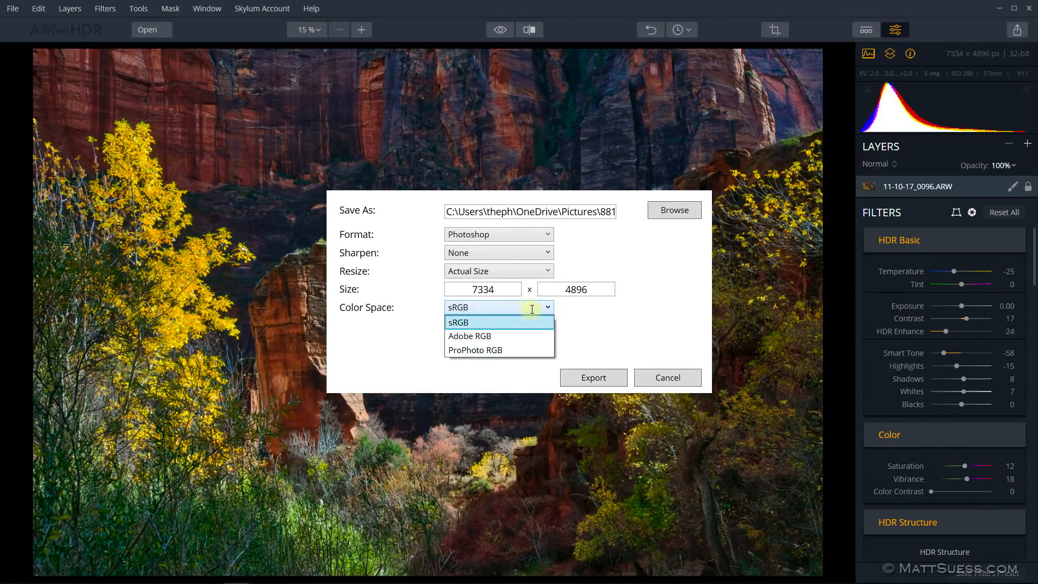
click(458, 322)
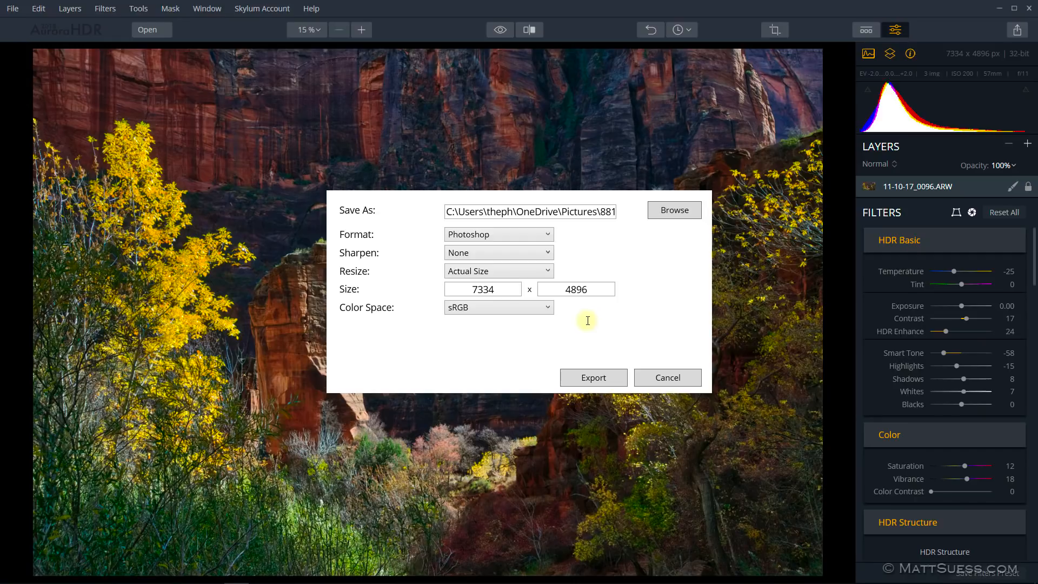
mouse_move(920, 234)
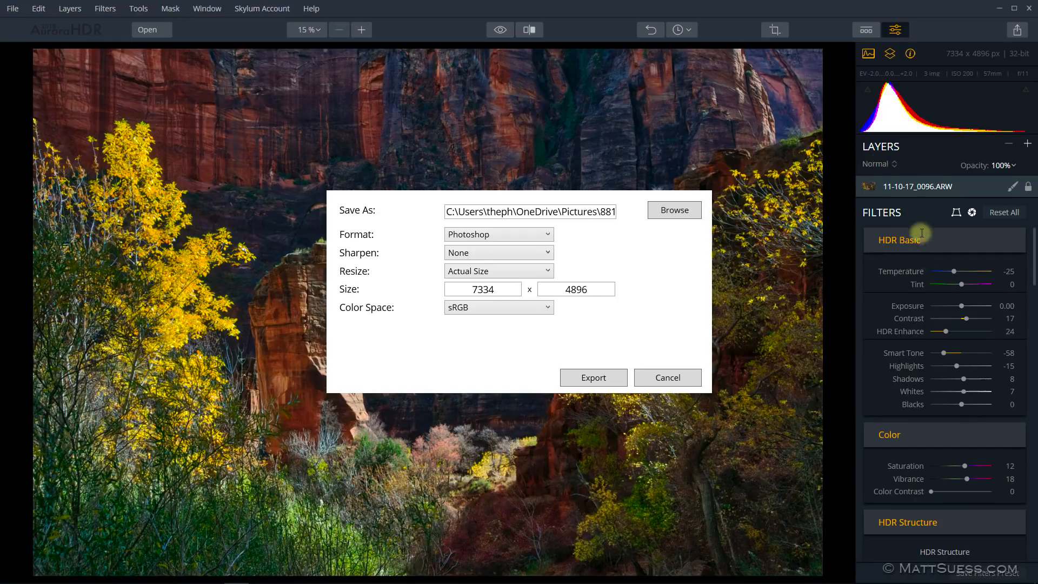
mouse_move(913, 185)
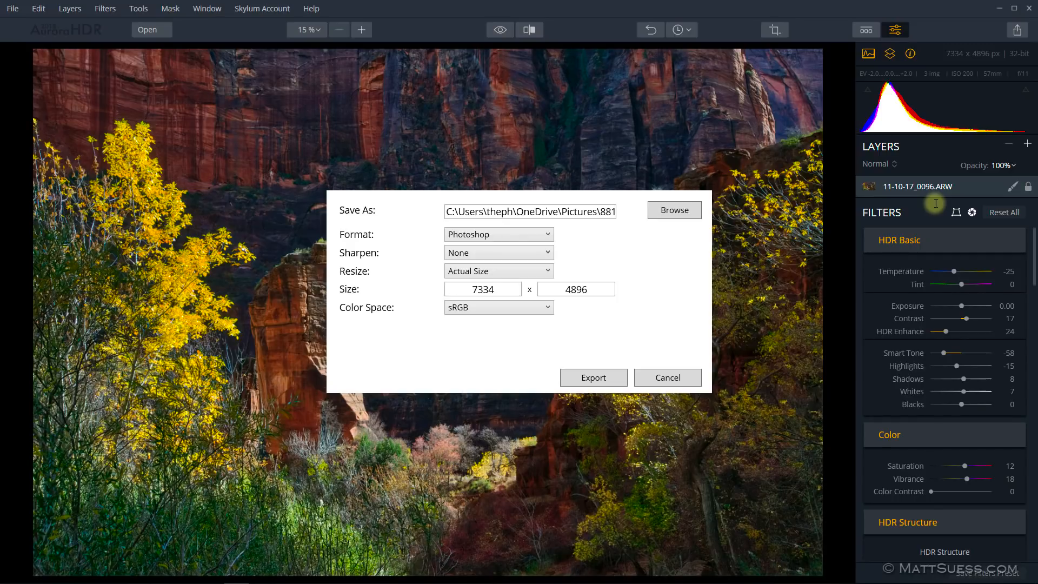
mouse_move(945, 217)
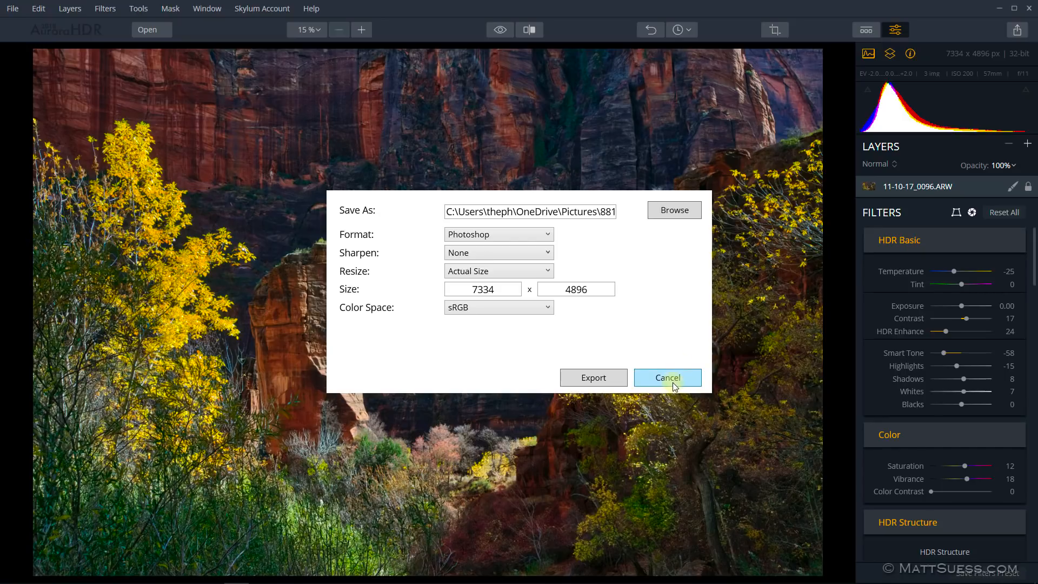
Cancel the export, show the preset categories, then switch to the browser's newly-supported-cameras page.
click(666, 377)
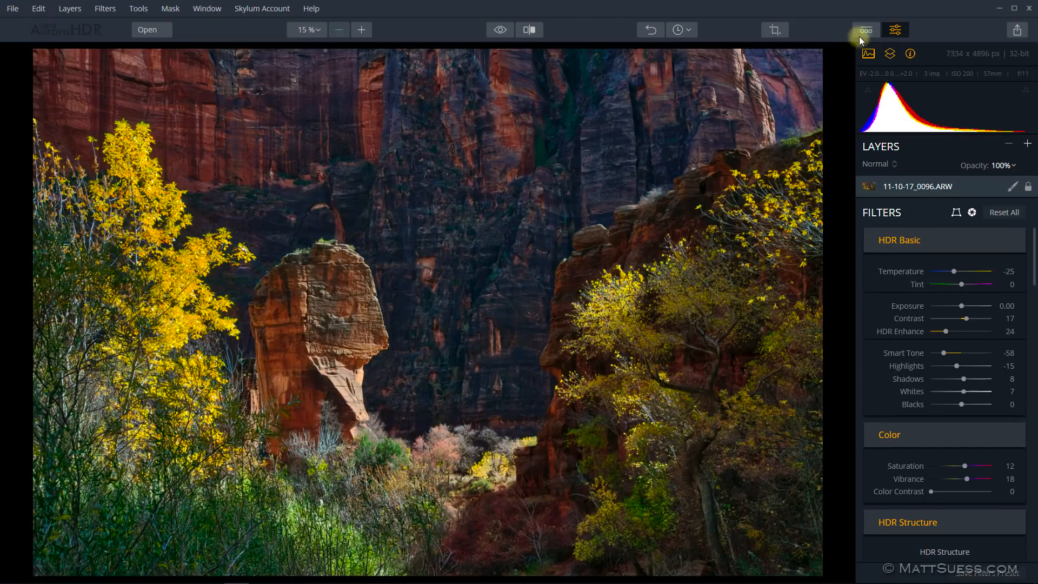
click(866, 30)
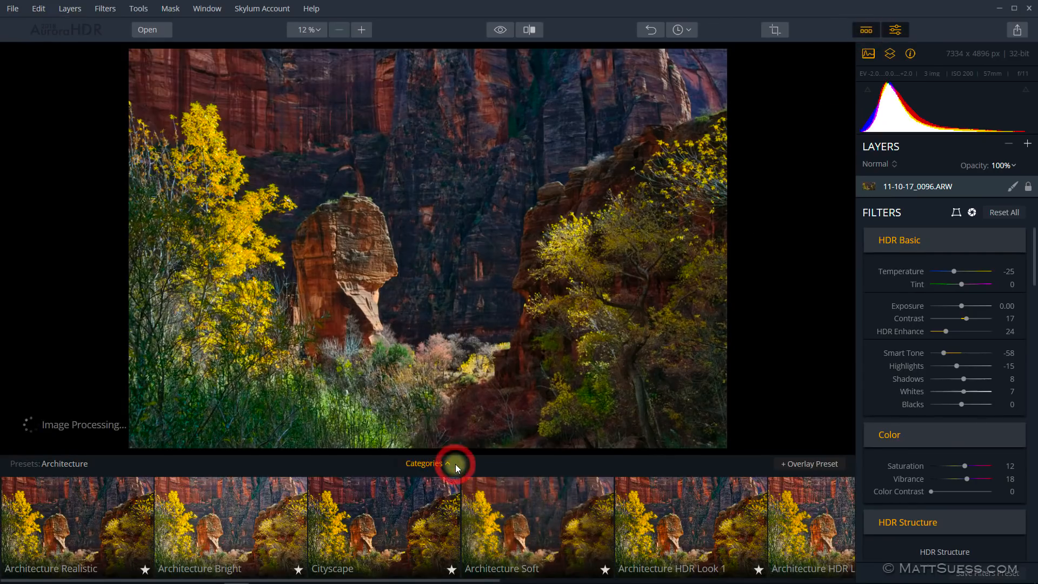
click(426, 464)
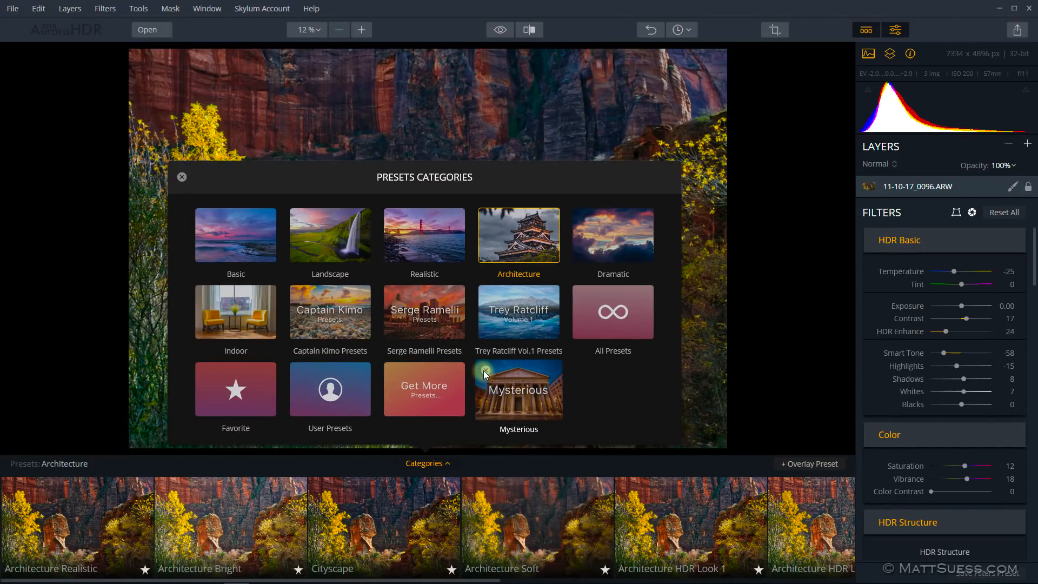
mouse_move(485, 371)
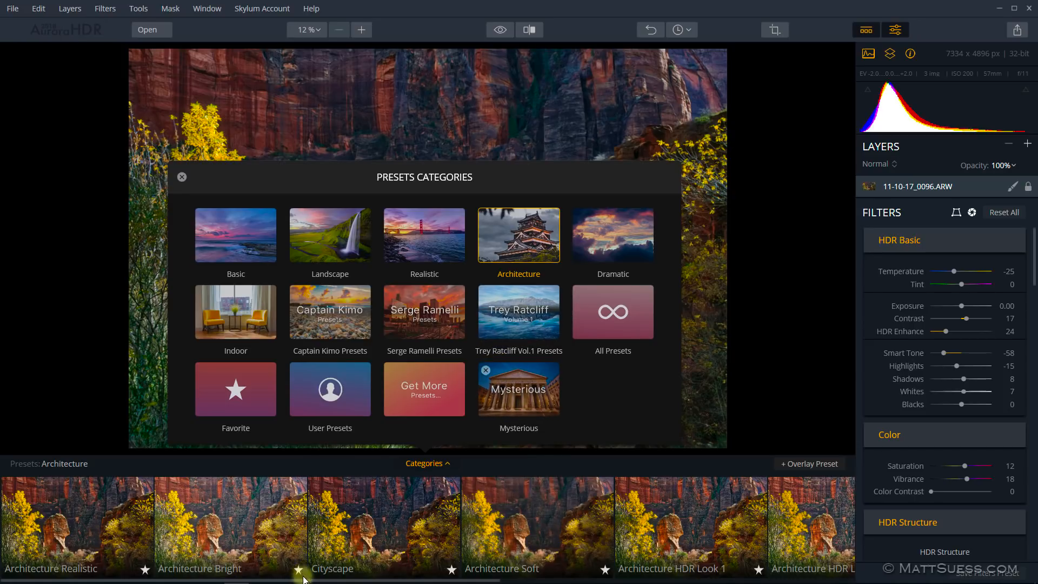
click(288, 573)
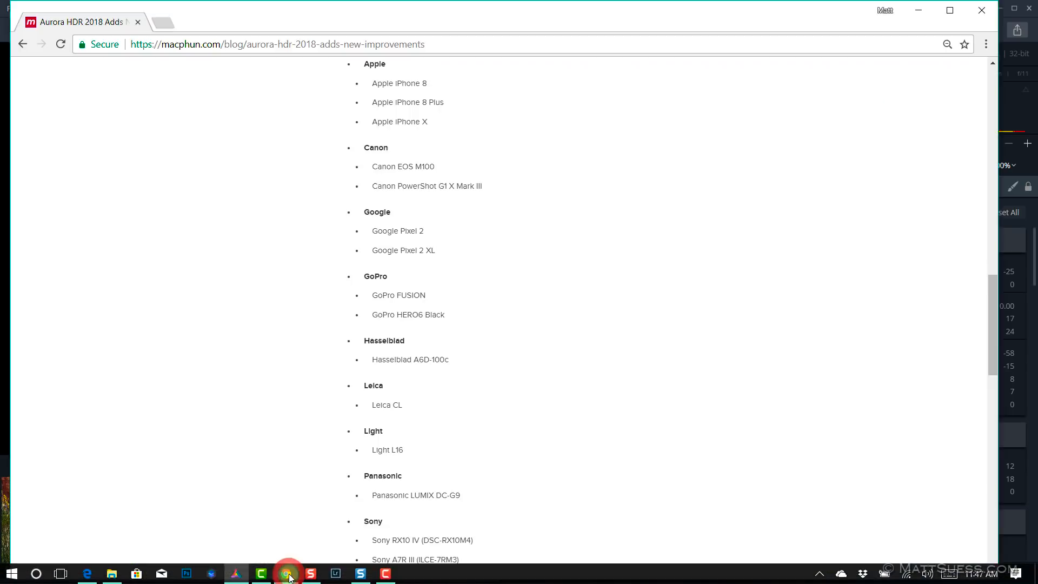
mouse_move(649, 321)
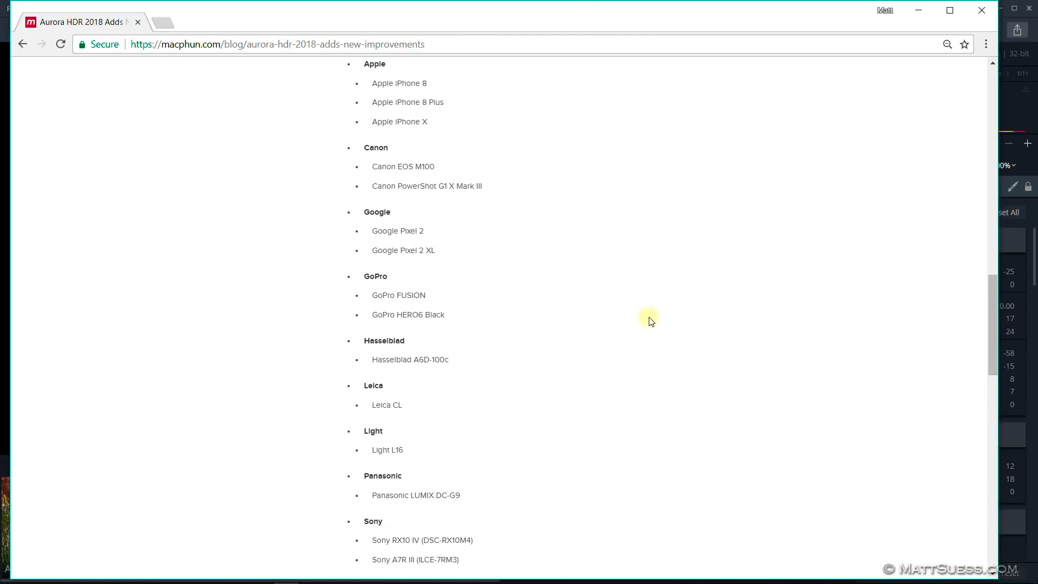